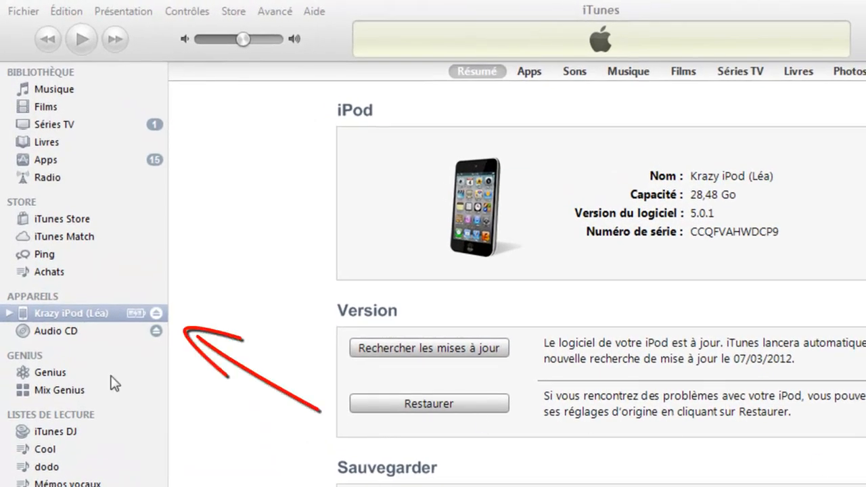
mouse_move(205, 317)
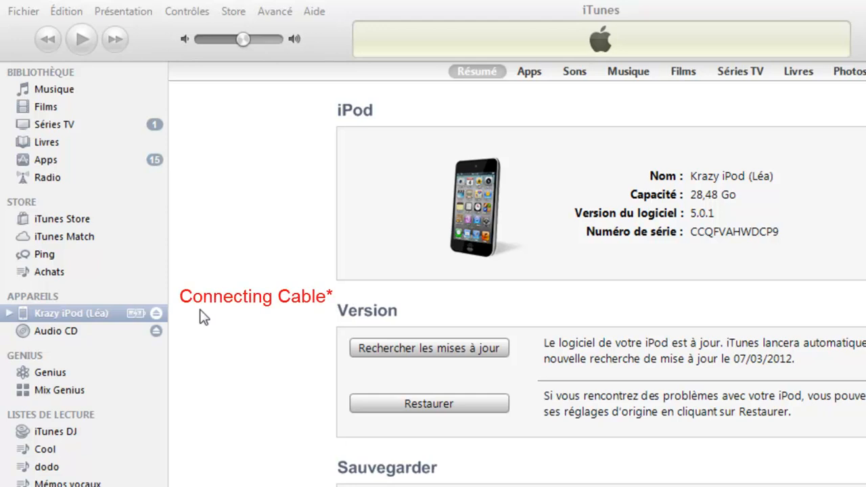
Switch from the iPod summary to the Musique library's album cover grid.
click(54, 88)
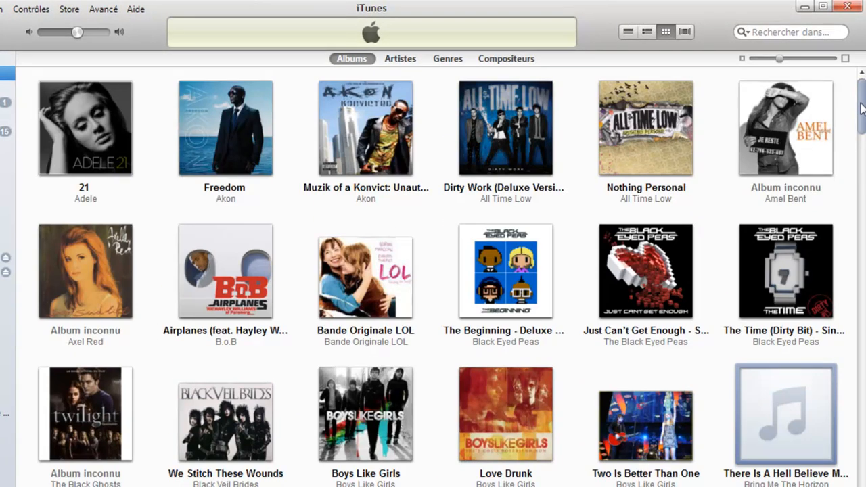
Scroll the album grid down toward the blank-cover Bring Me The Horizon album.
scroll(down, 3)
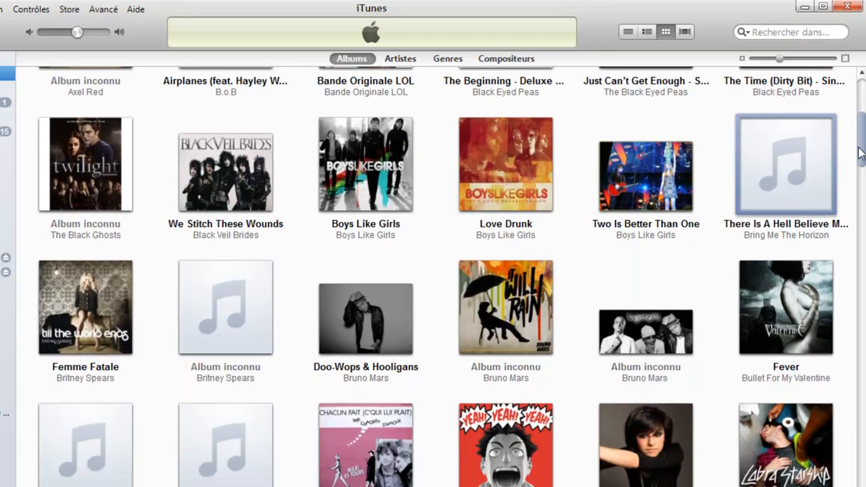
mouse_move(776, 152)
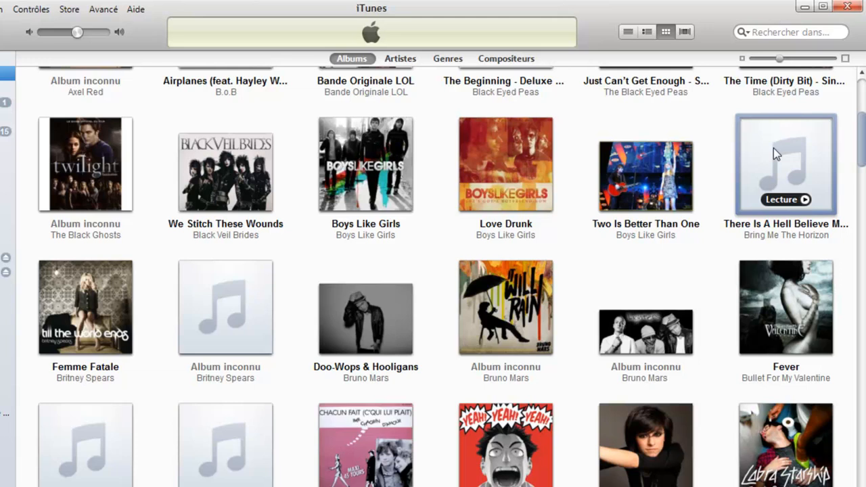
mouse_move(805, 157)
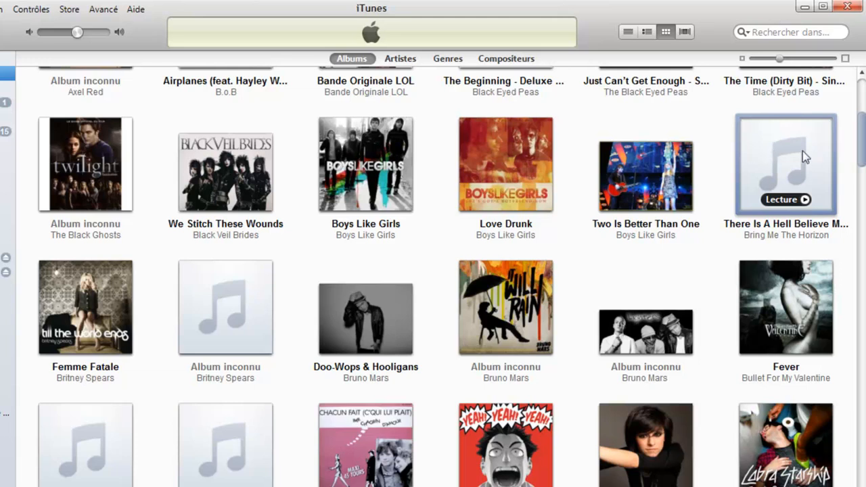
mouse_move(698, 261)
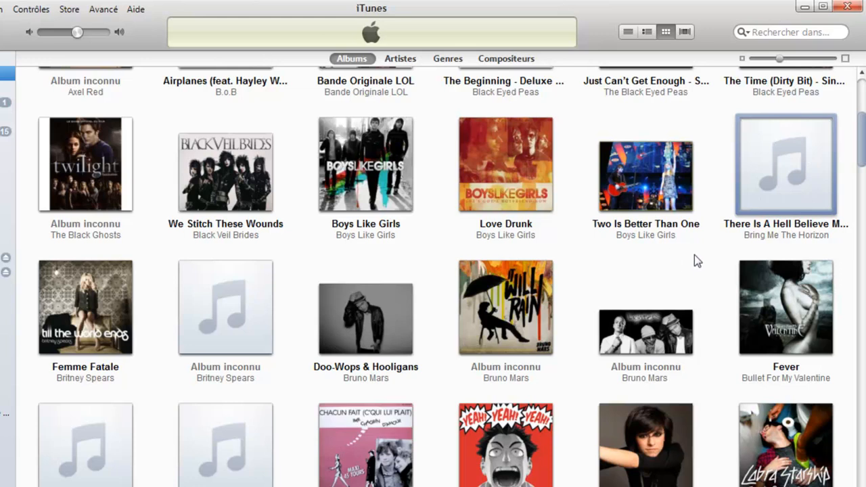
mouse_move(721, 192)
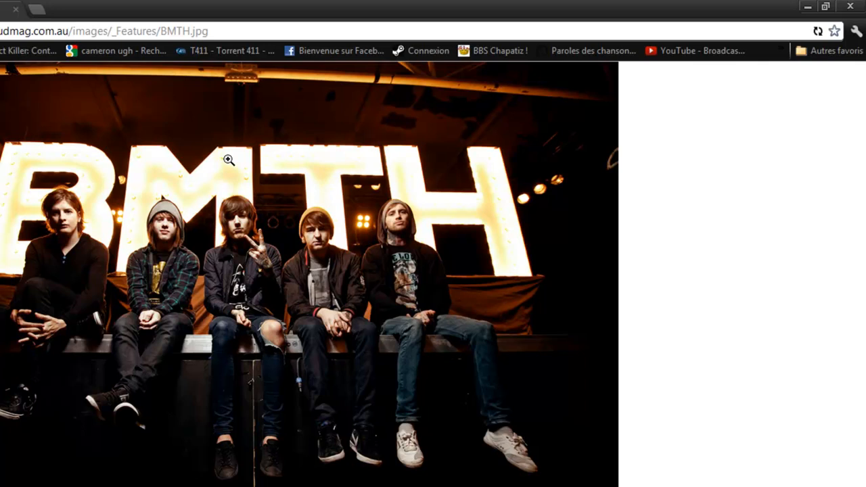
mouse_move(247, 168)
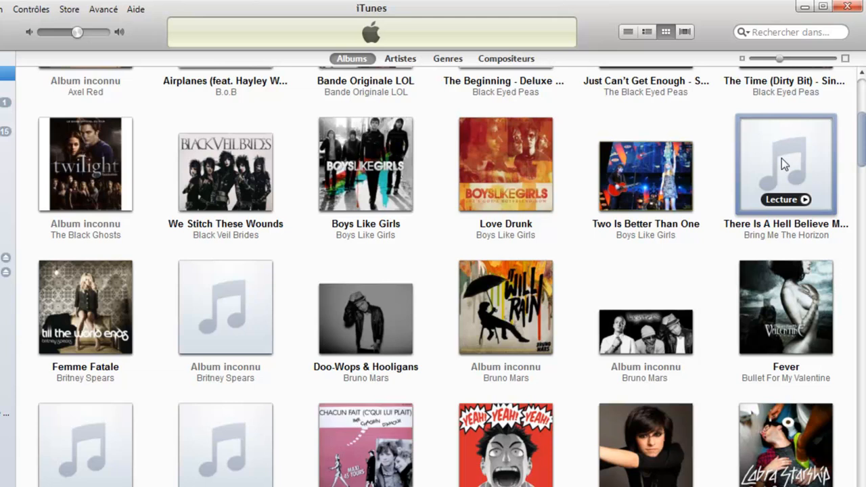
Open shared info for Bring Me The Horizon tracks, clear Commentaires, tick Illustration.
right_click(785, 164)
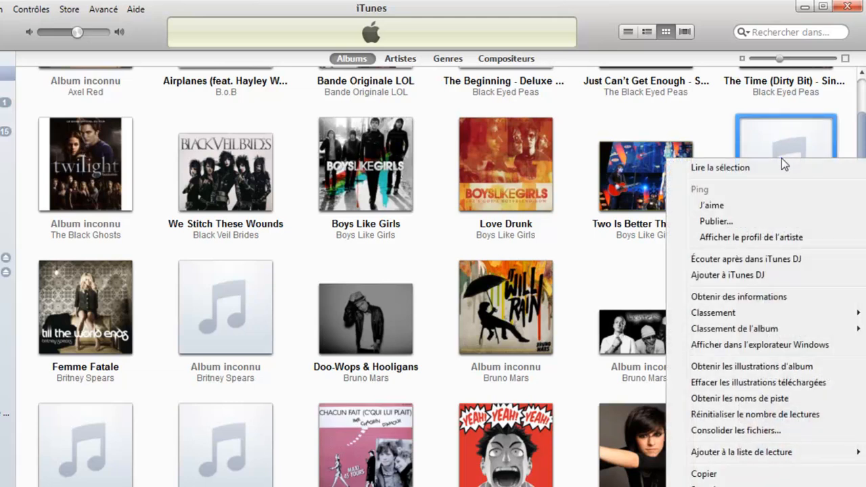
mouse_move(762, 303)
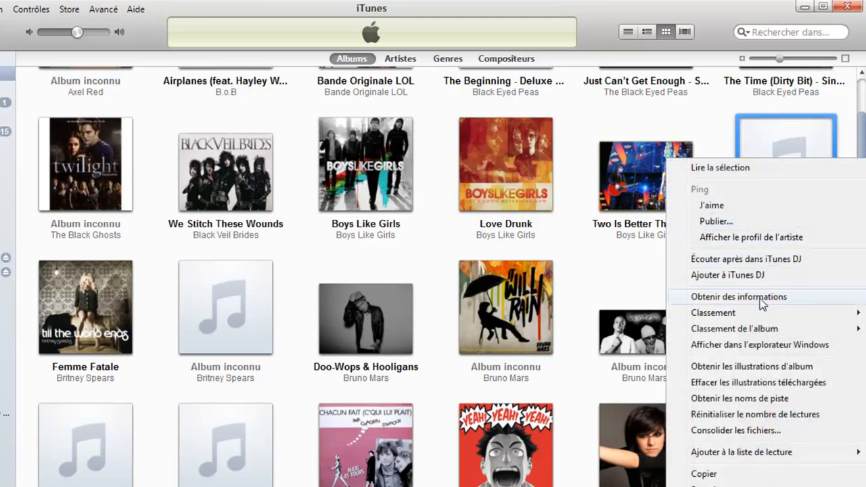
click(739, 296)
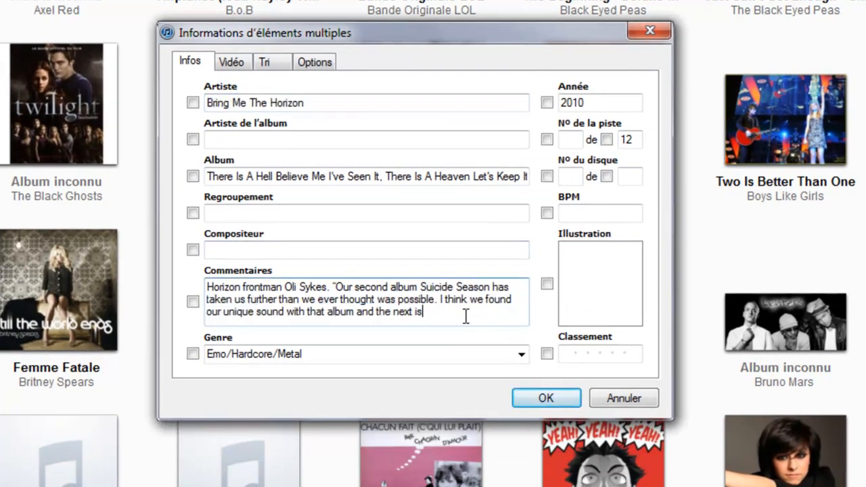
click(193, 301)
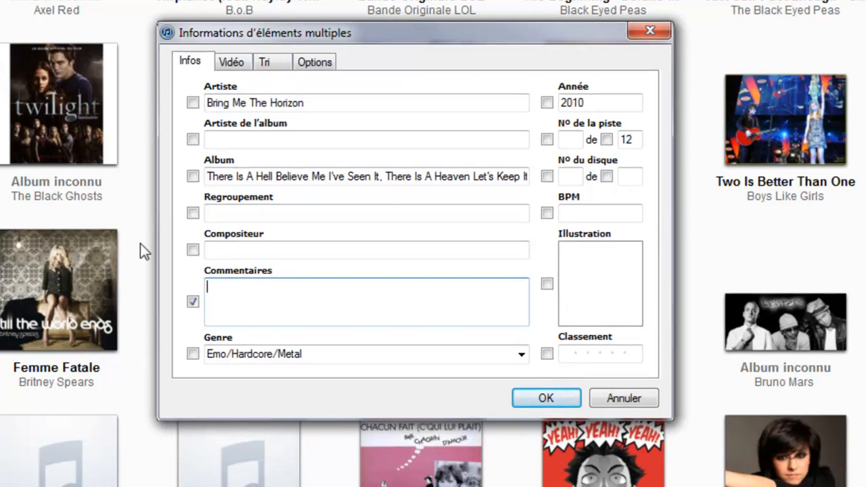
mouse_move(320, 159)
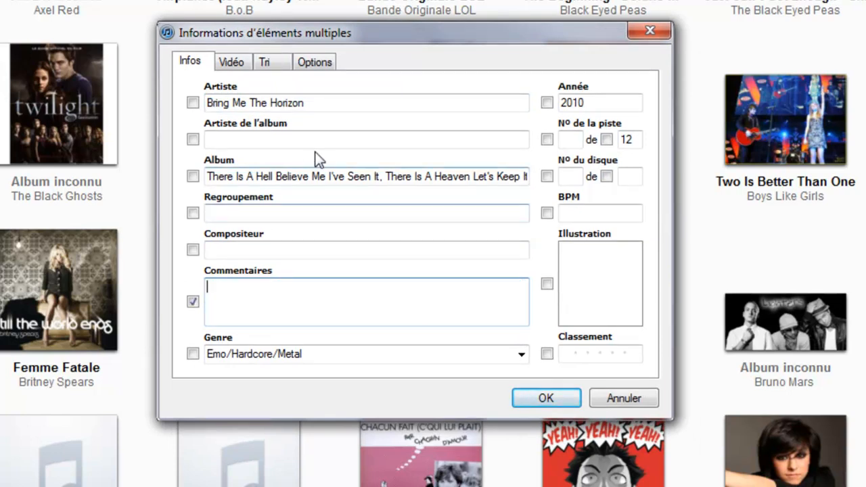
click(367, 140)
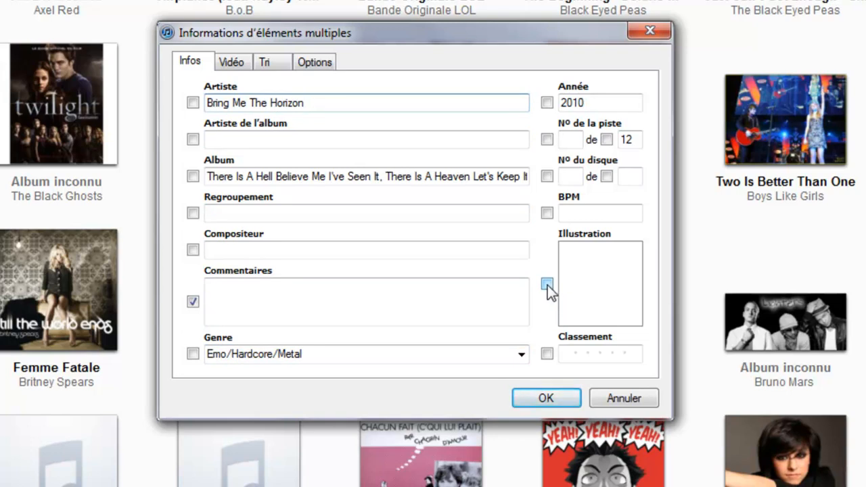
click(546, 284)
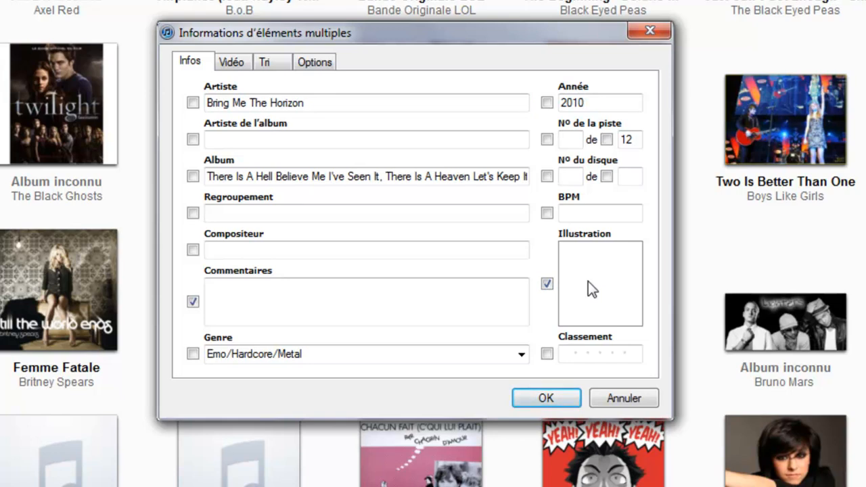
mouse_move(592, 295)
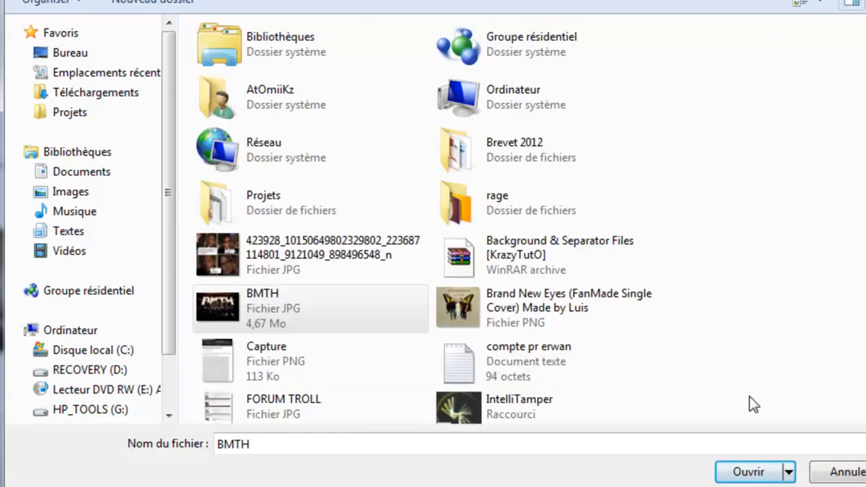
Load BMTH.jpg as the Bring Me The Horizon album artwork and confirm.
click(748, 471)
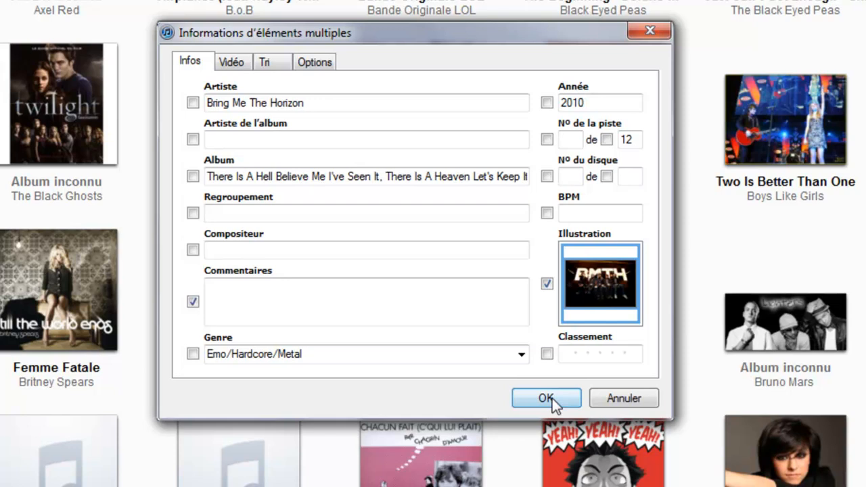
click(546, 398)
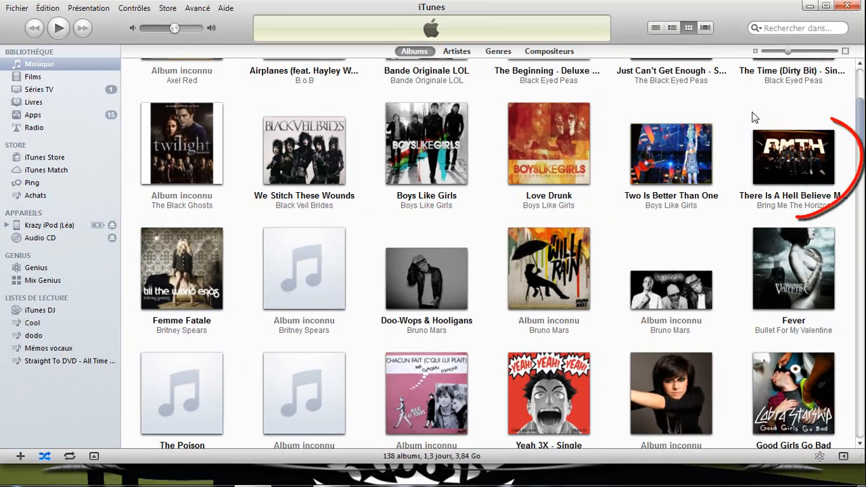
click(793, 156)
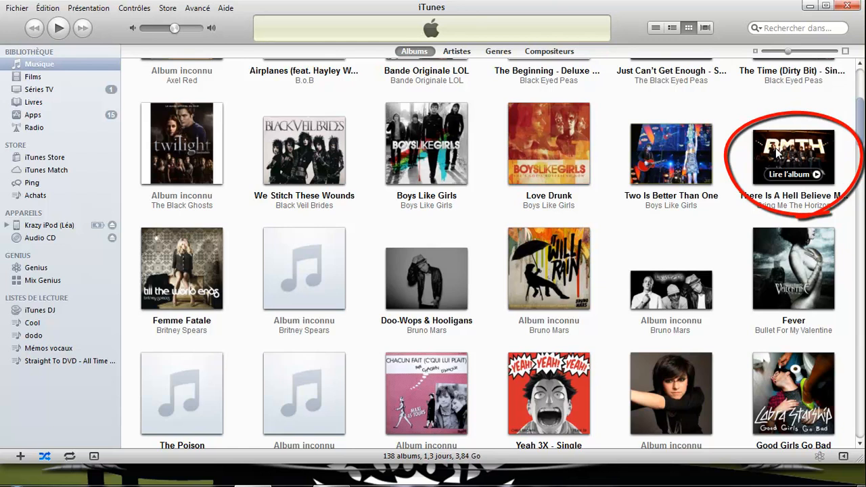
Select Krazy iPod and run Synchroniser to push the new cover art.
click(51, 225)
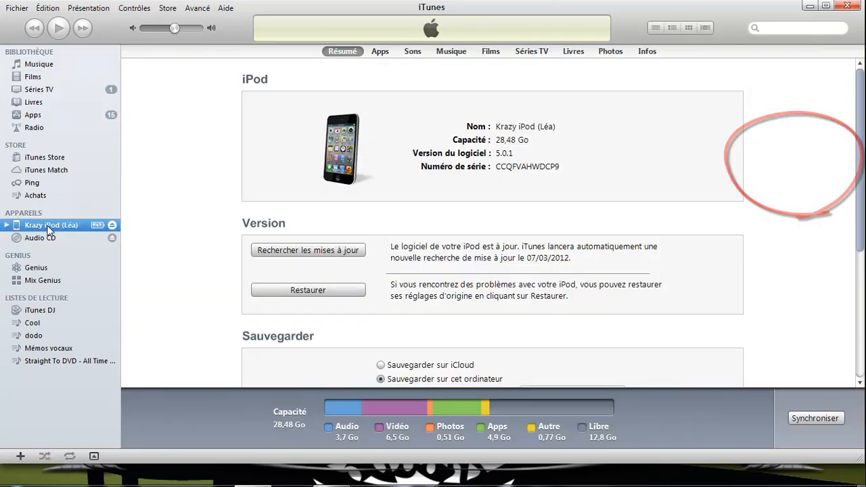
click(815, 418)
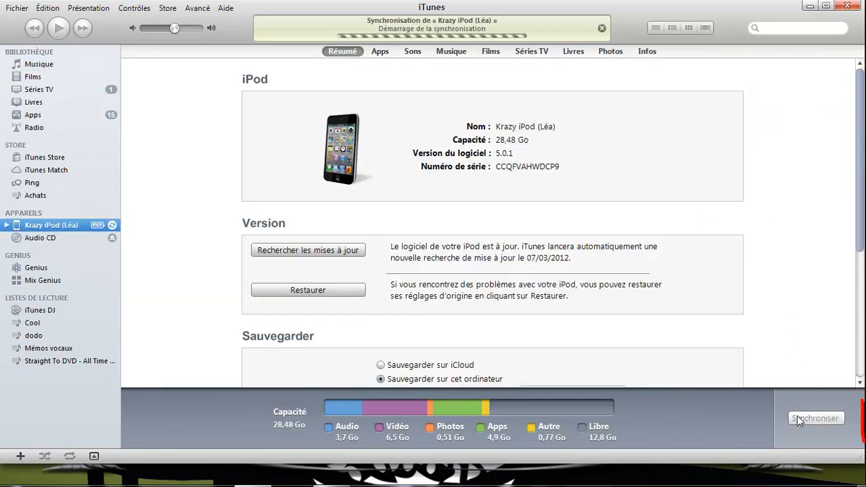
click(815, 418)
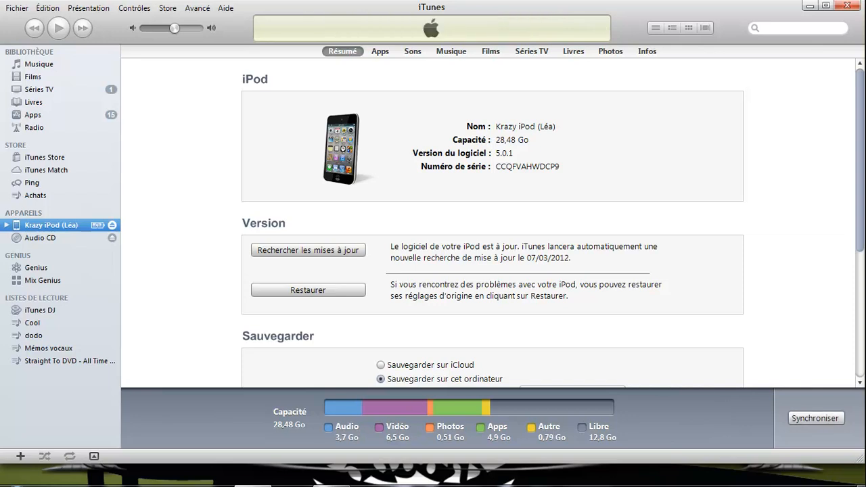
mouse_move(850, 44)
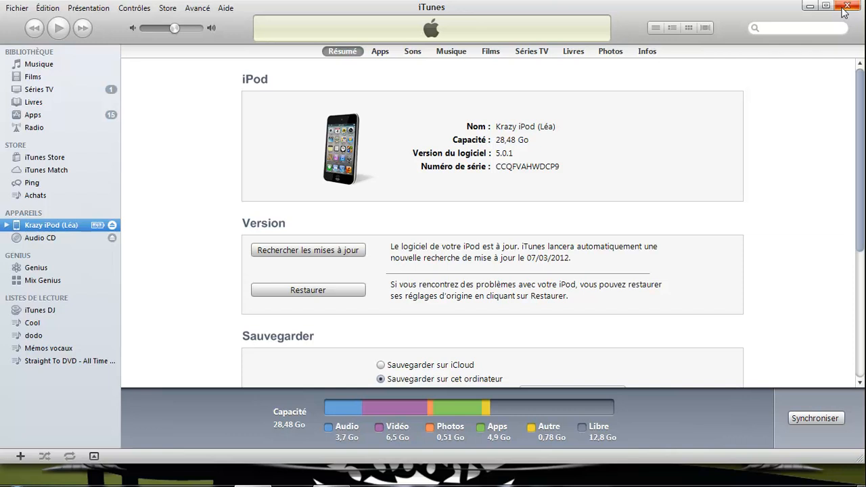
Quit iTunes with the window's close button, leaving the desktop visible.
click(847, 5)
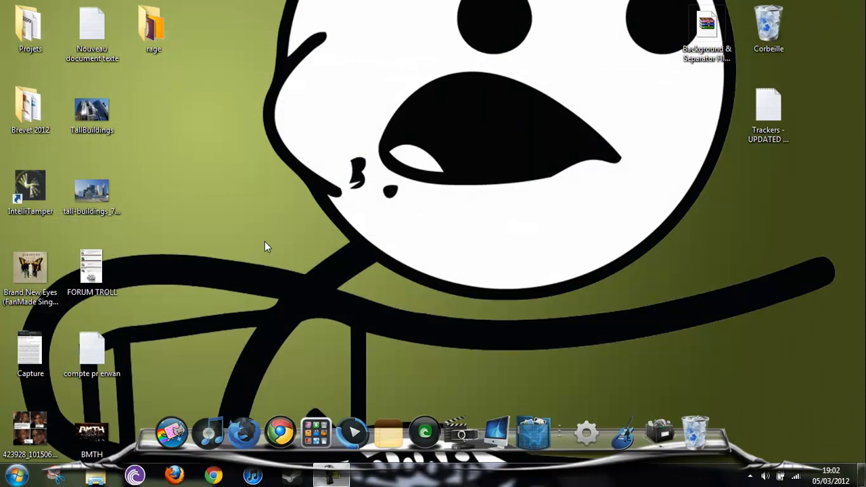